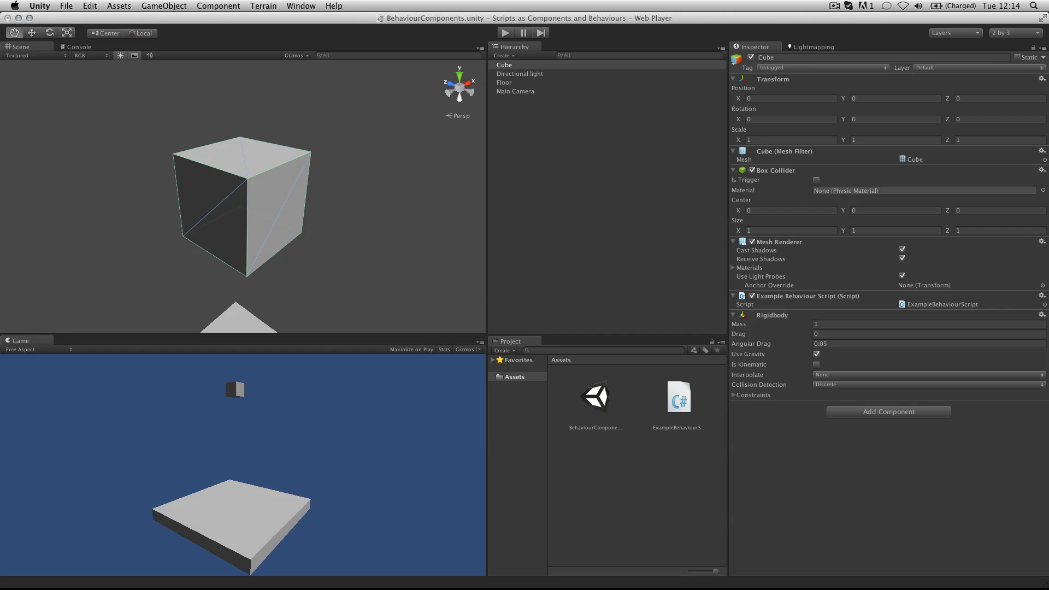
mouse_move(673, 229)
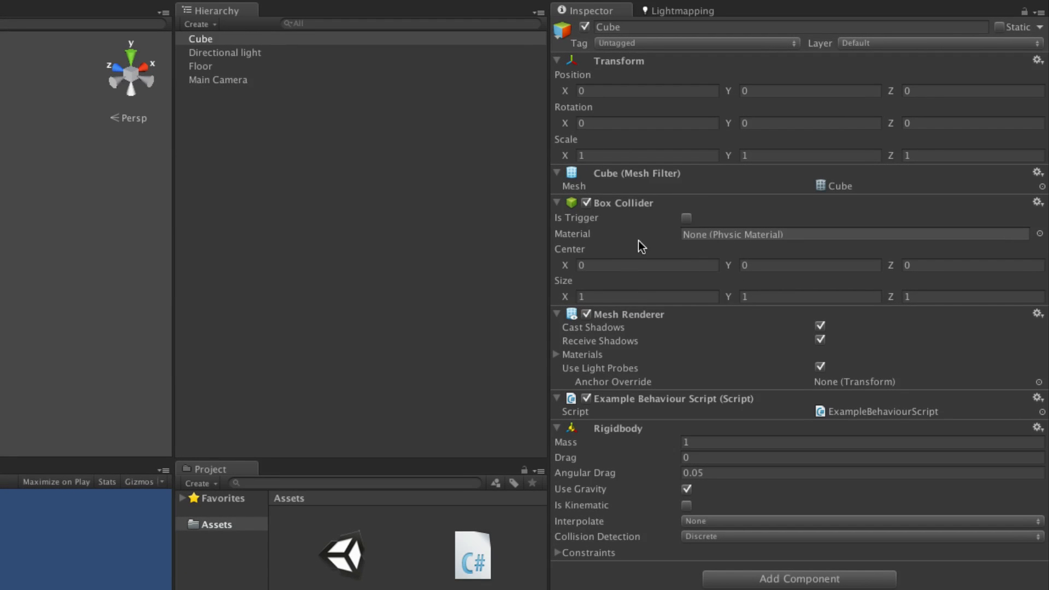
mouse_move(242, 30)
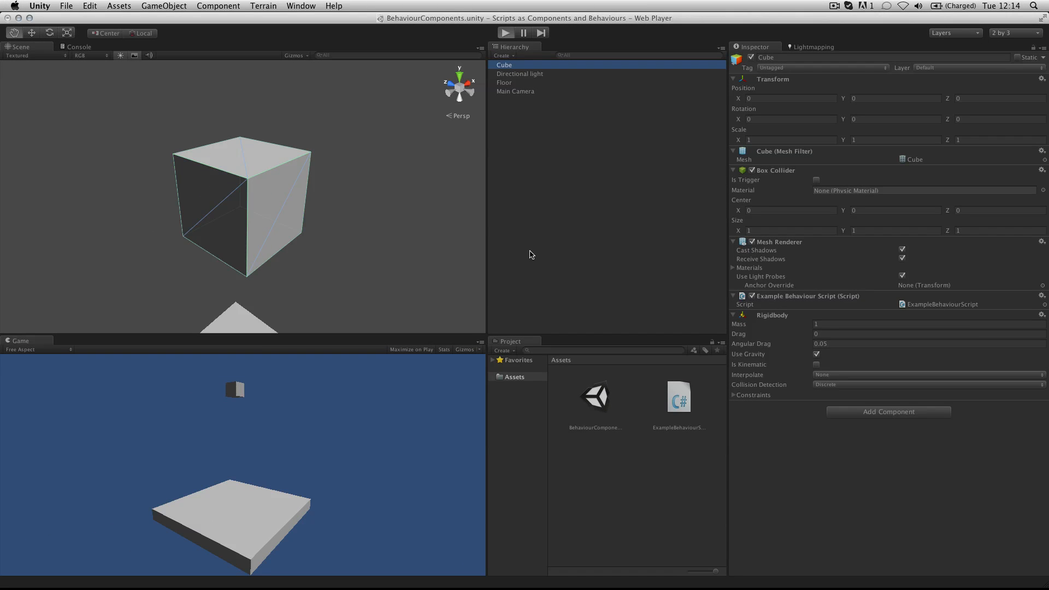
mouse_move(421, 289)
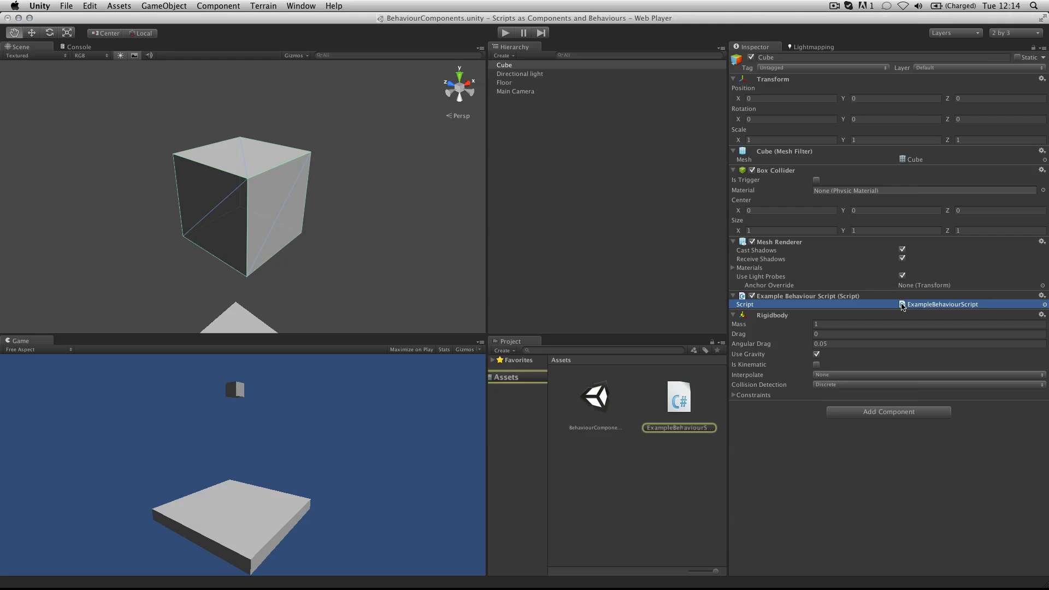
Review the red-colour line, highlighting gameObject, renderer, material and Color in ExampleBehaviourScript.cs.
double_click(679, 397)
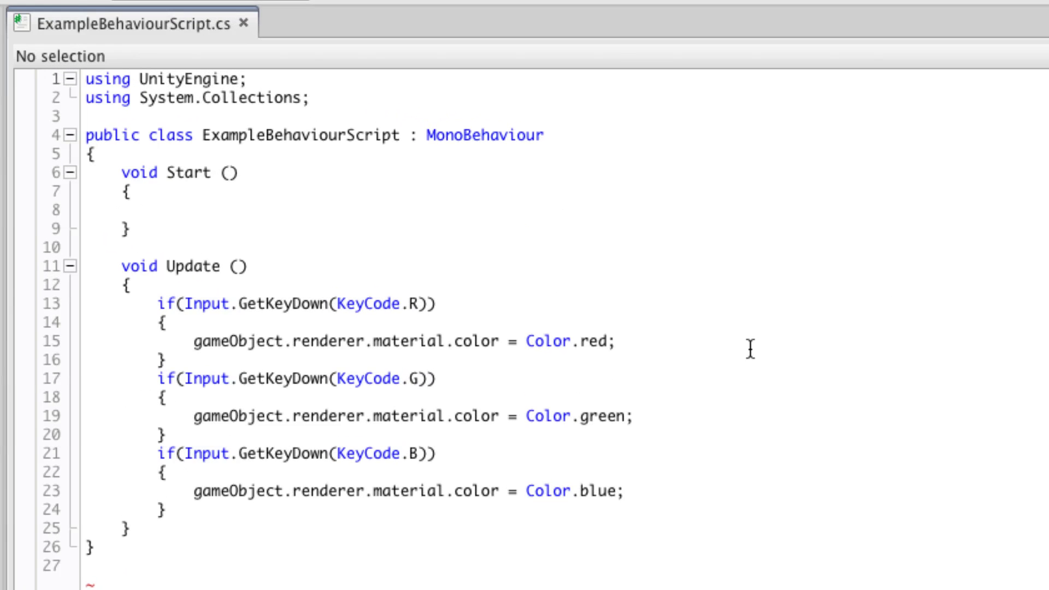
mouse_move(413, 308)
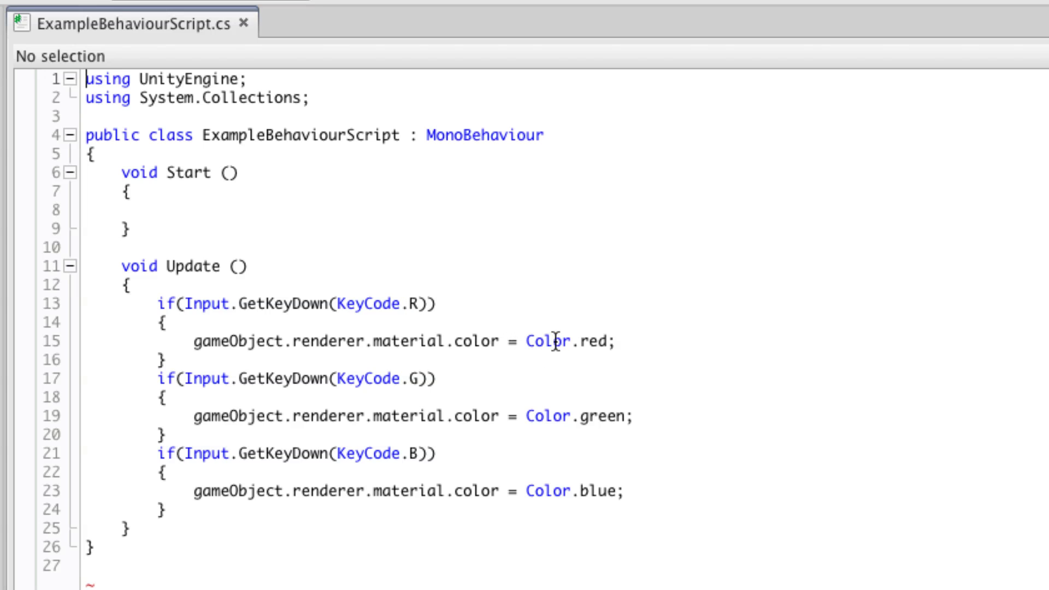
mouse_move(418, 387)
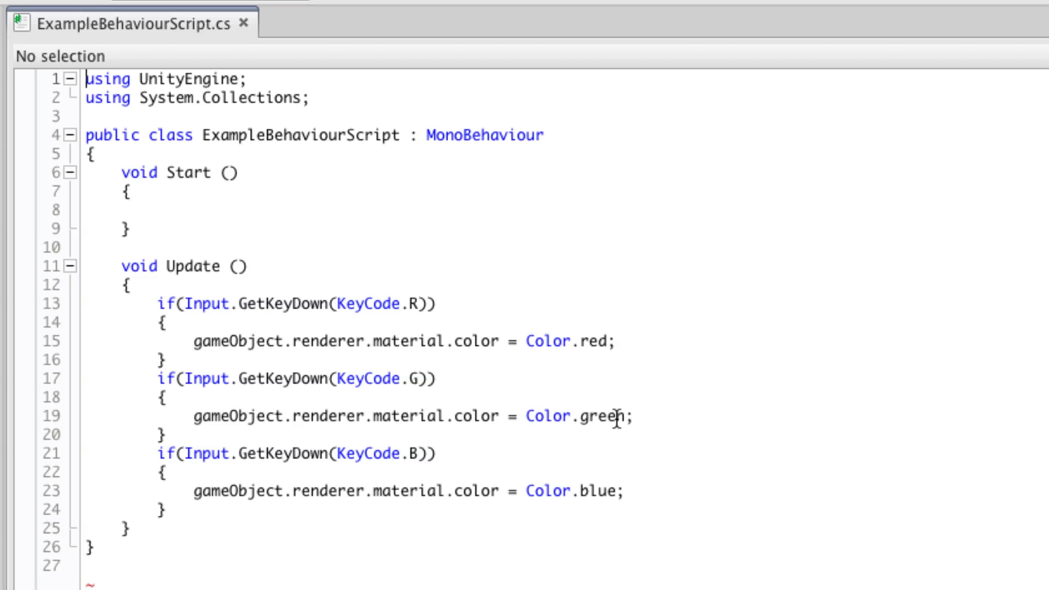
mouse_move(533, 504)
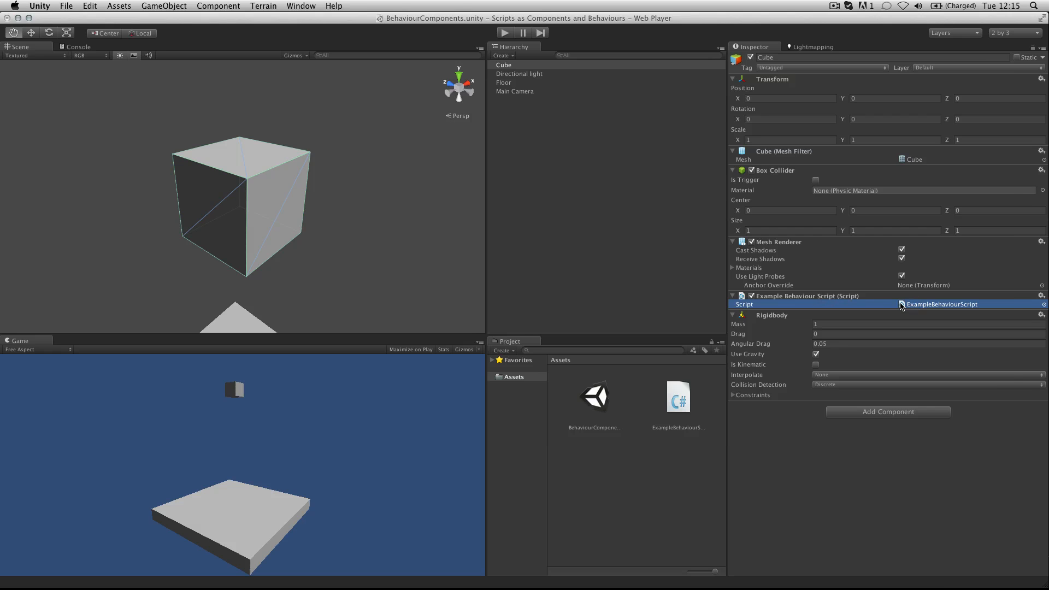
double_click(942, 304)
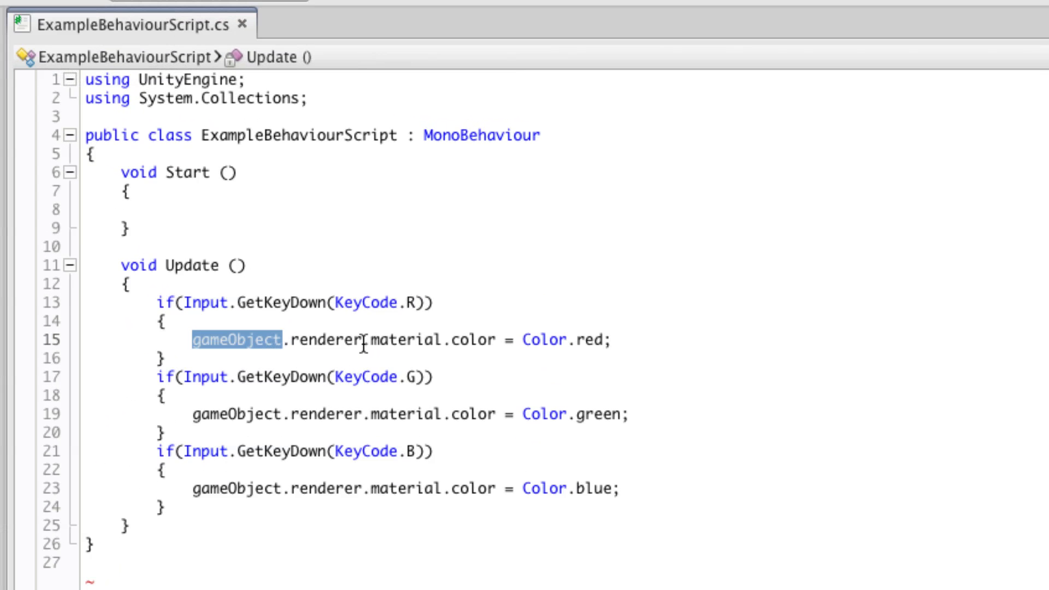
mouse_move(406, 341)
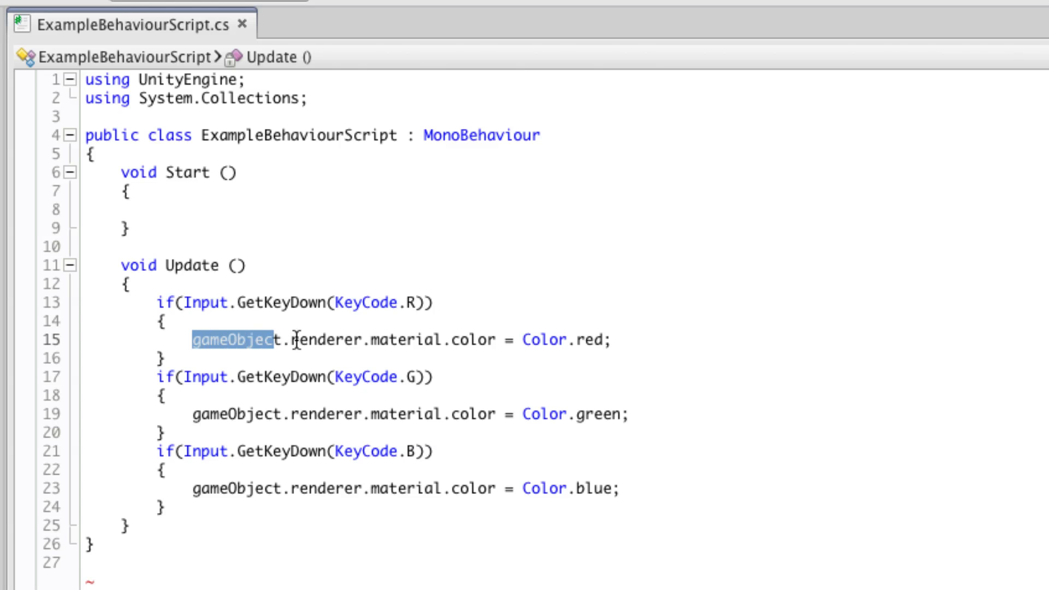
double_click(331, 340)
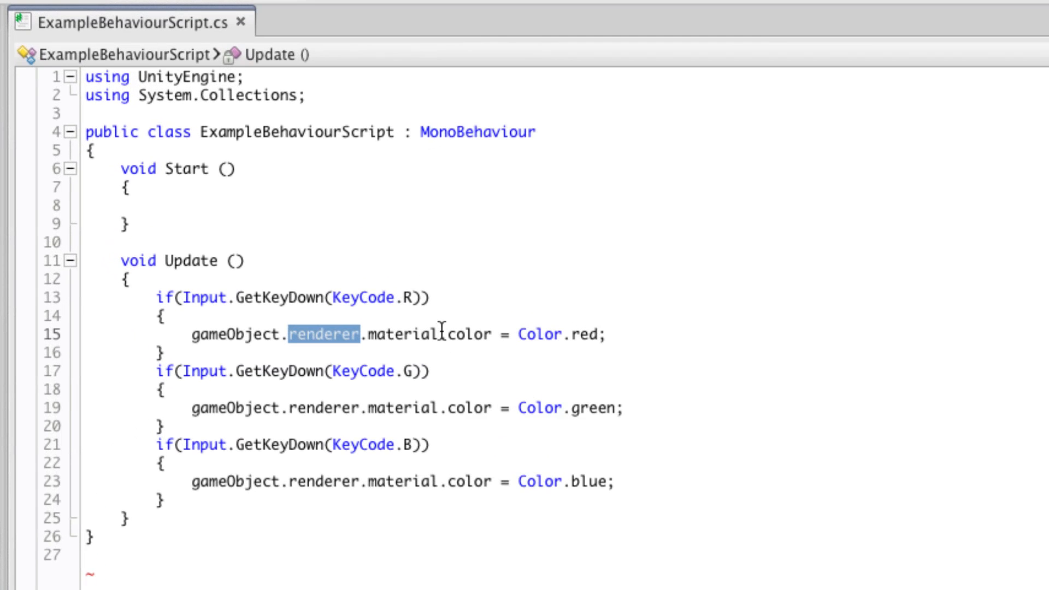
double_click(404, 335)
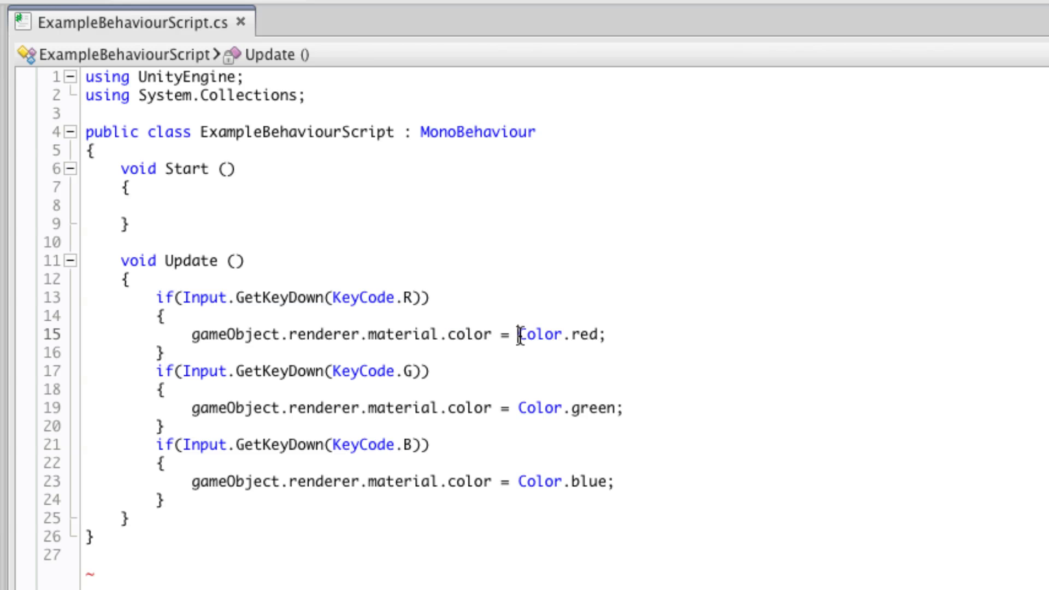
double_click(584, 335)
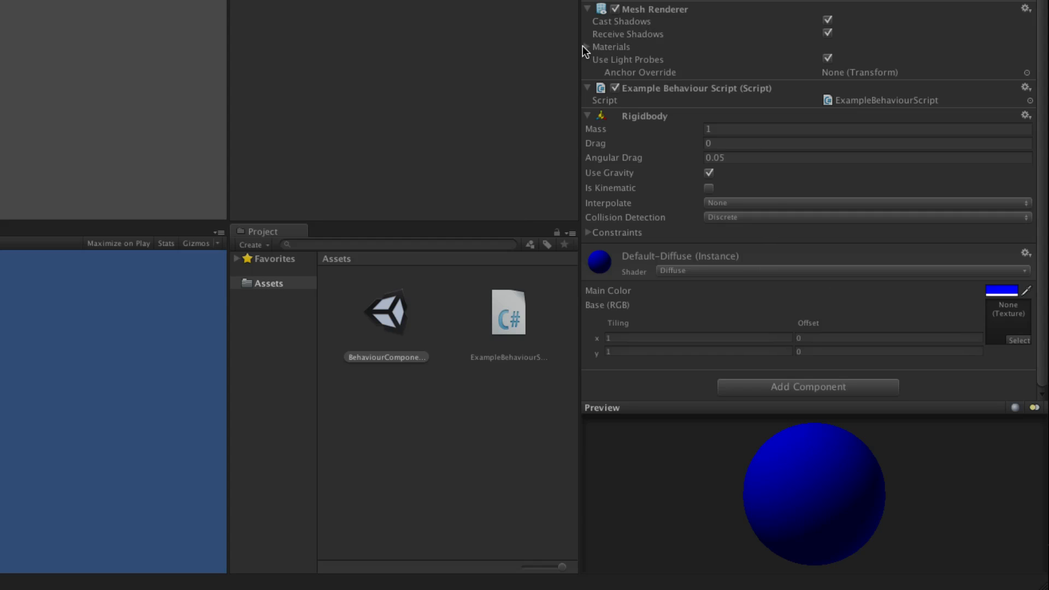
Expand the Cube's Mesh Renderer Materials to reveal the single Default-Diffuse (Instance) element.
click(585, 47)
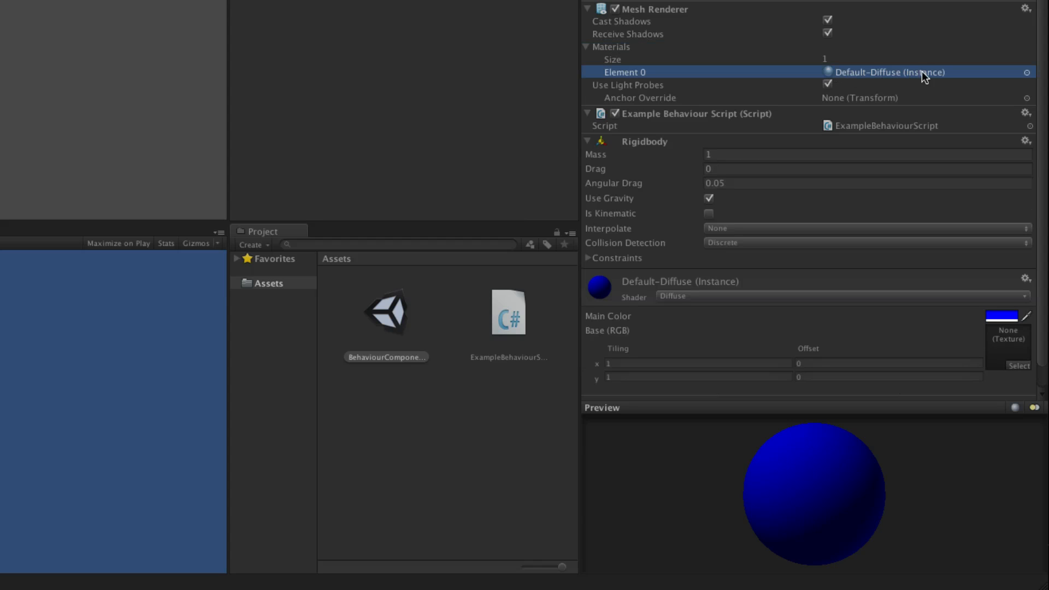
mouse_move(746, 328)
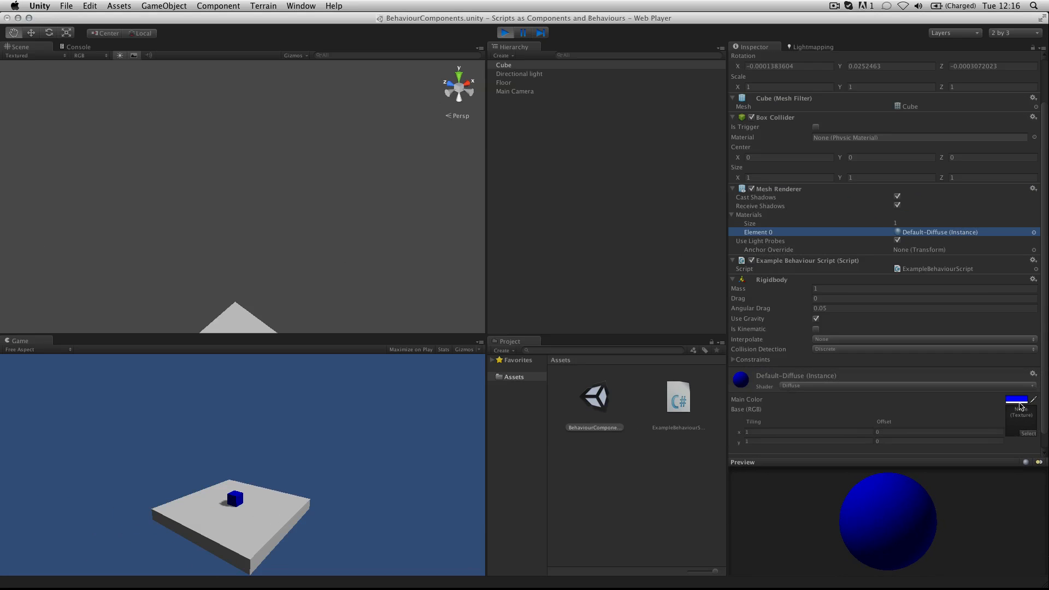
click(1017, 399)
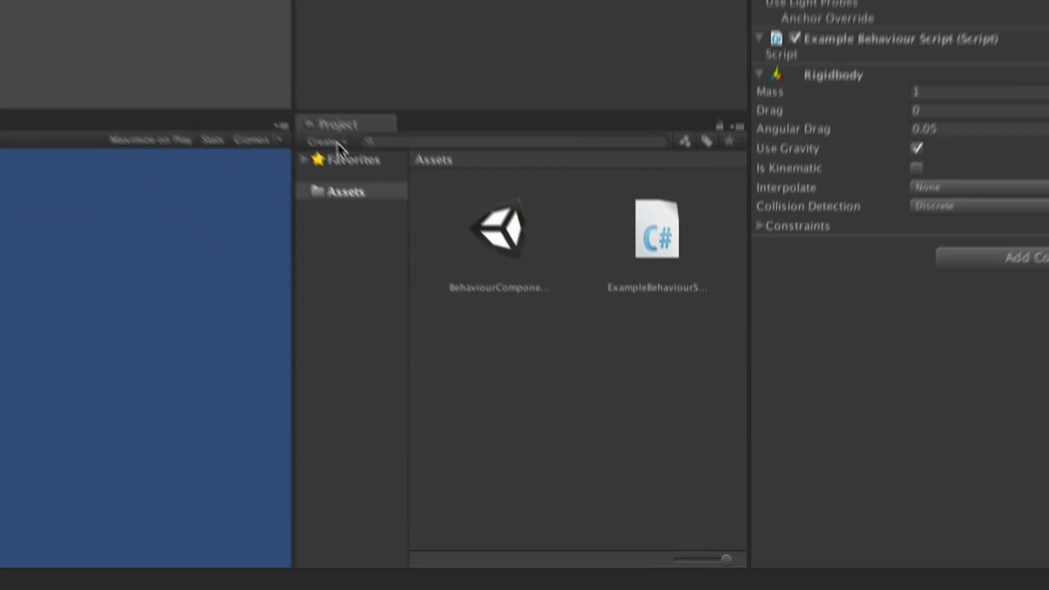
Create a new C# script asset named Example in the Project's Assets.
click(321, 140)
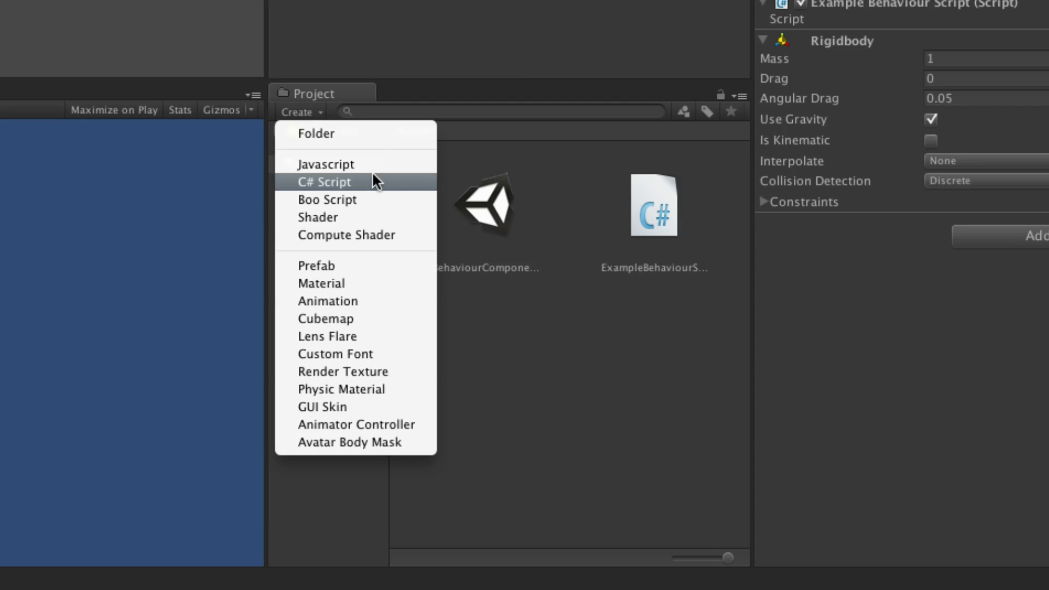
mouse_move(383, 188)
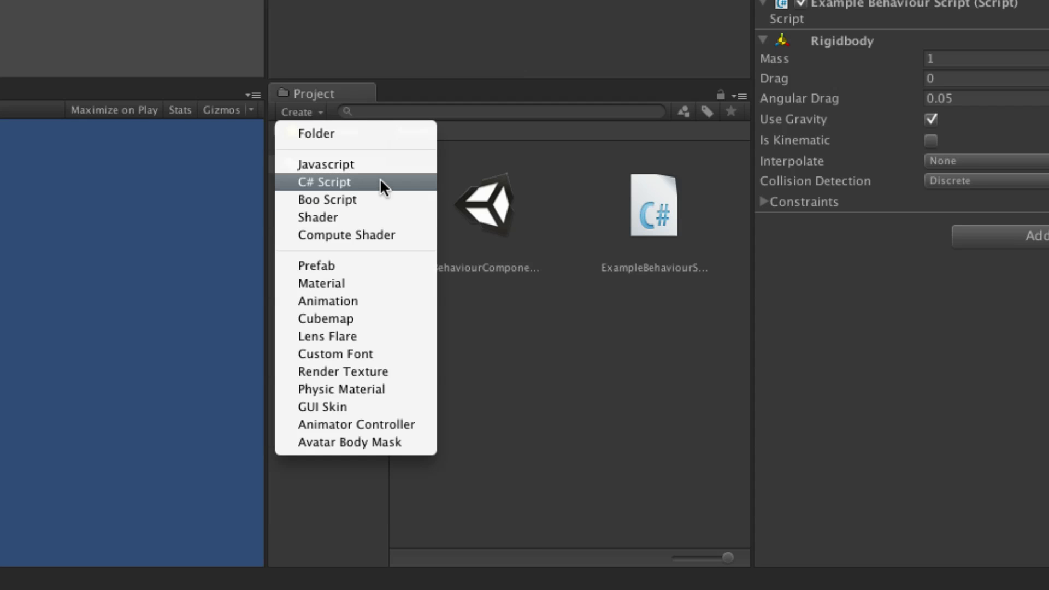
click(326, 182)
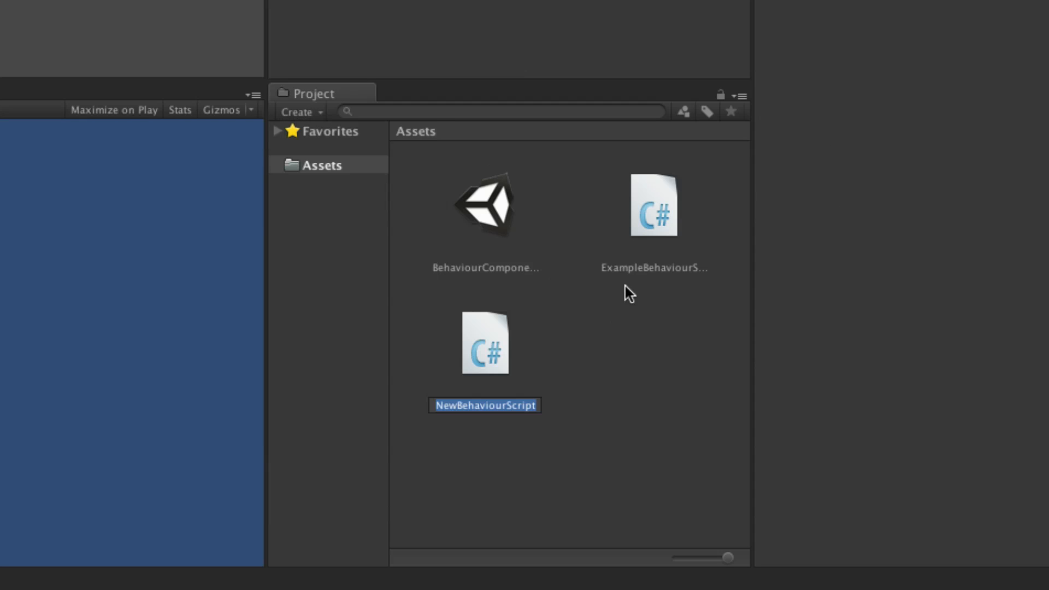
text(Example)
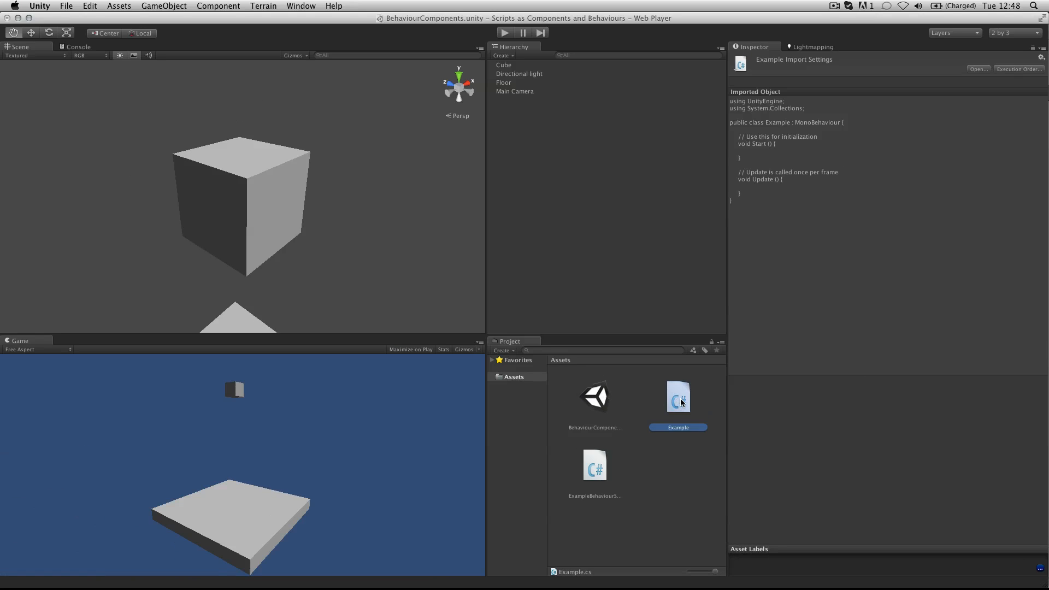
mouse_move(679, 402)
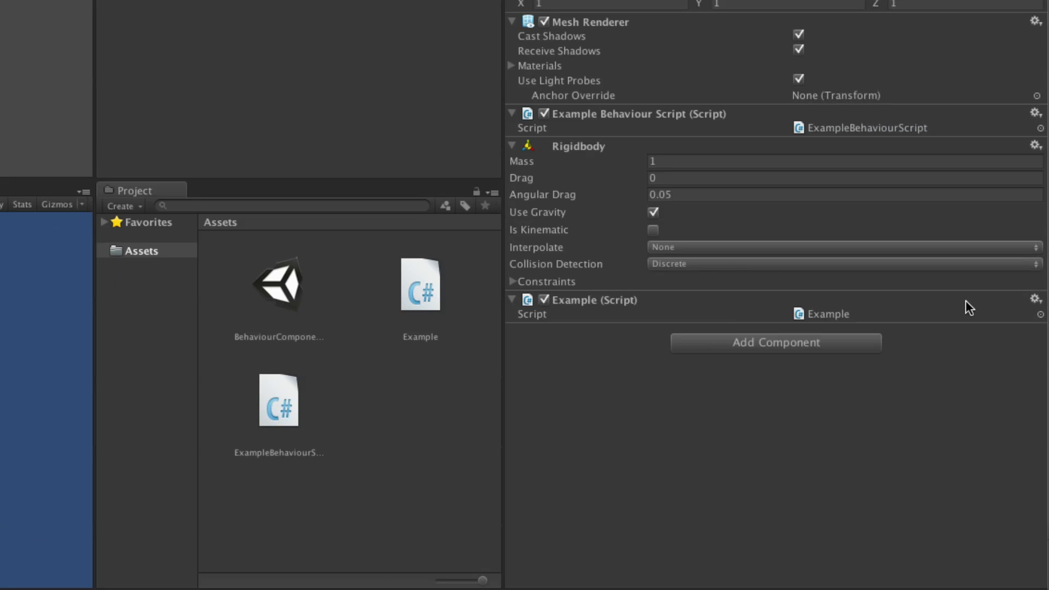
From Add Component on the Cube, start a brand-new script component.
click(776, 342)
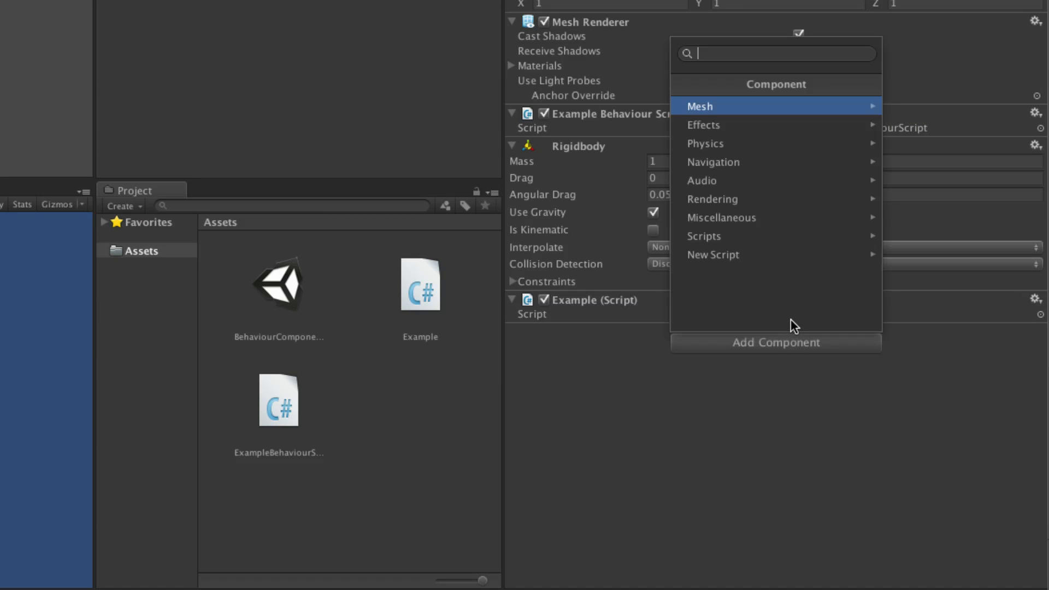
click(703, 236)
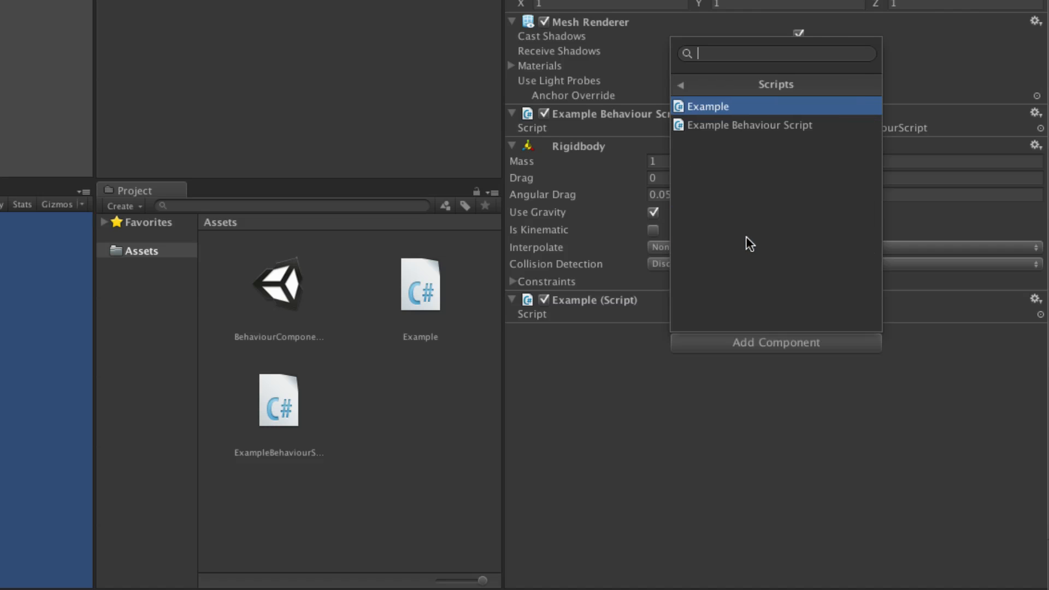
mouse_move(755, 114)
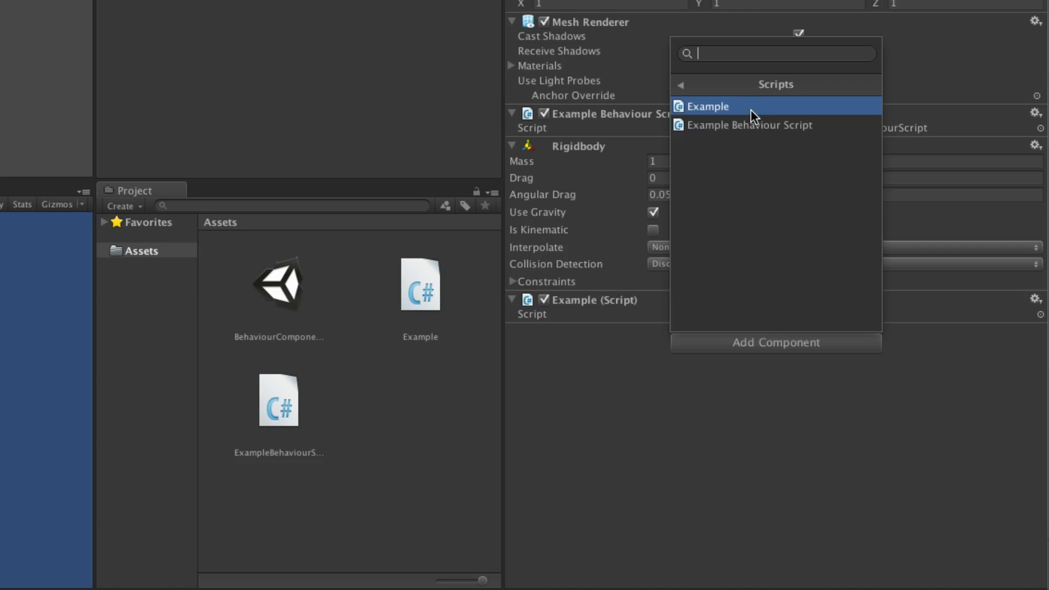
mouse_move(688, 88)
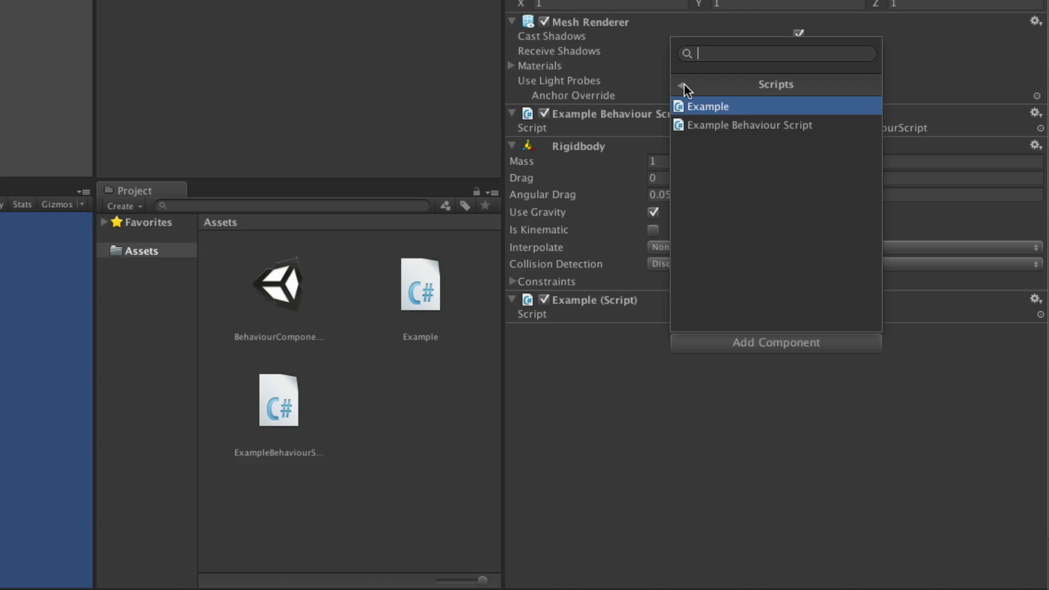
click(680, 87)
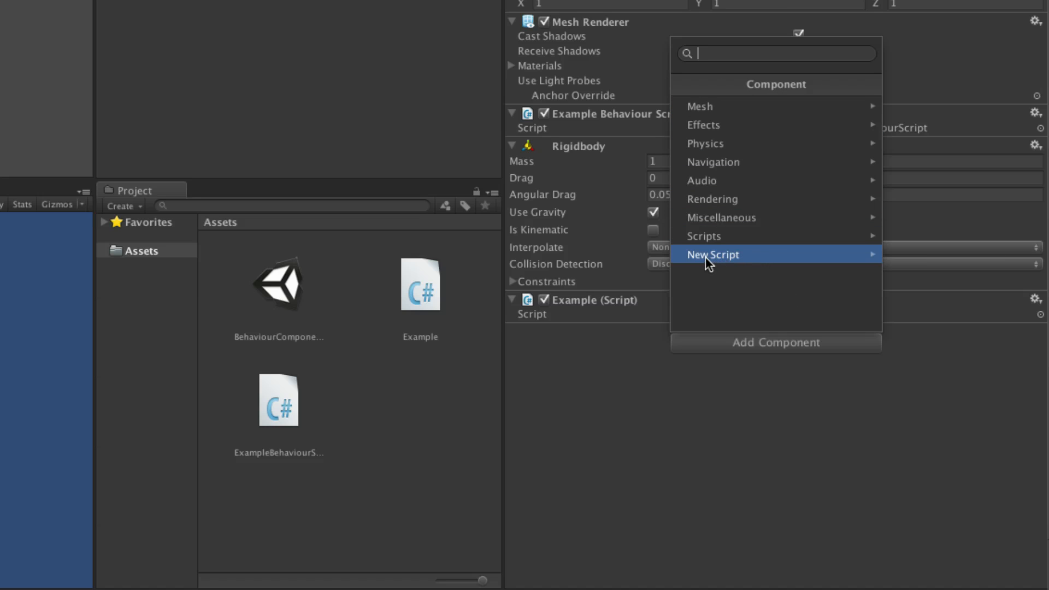
click(712, 255)
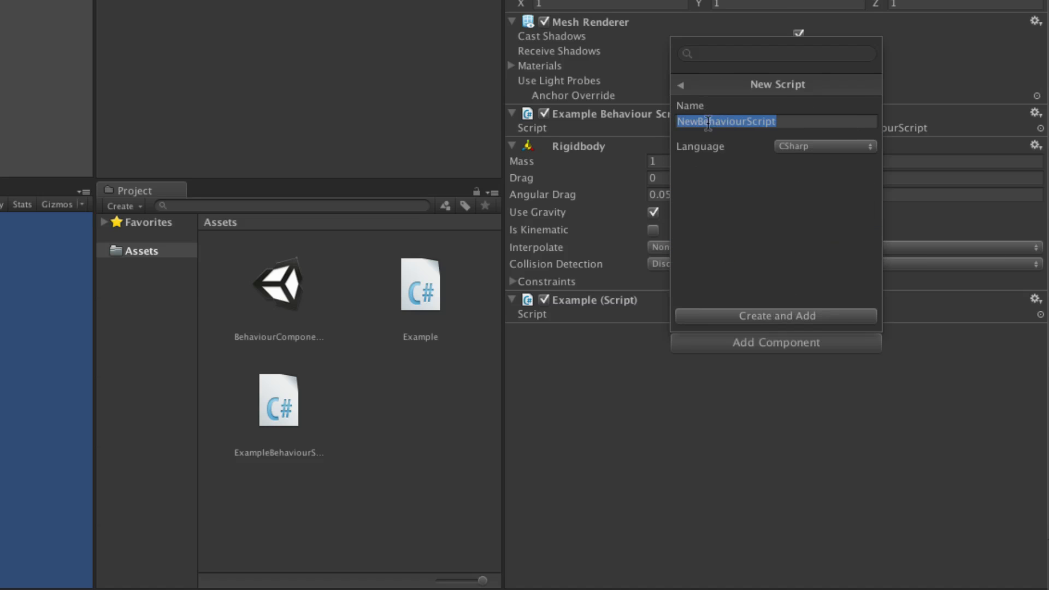
Keep CSharp as the language, name the script ExampleTwo and create and attach it.
click(825, 146)
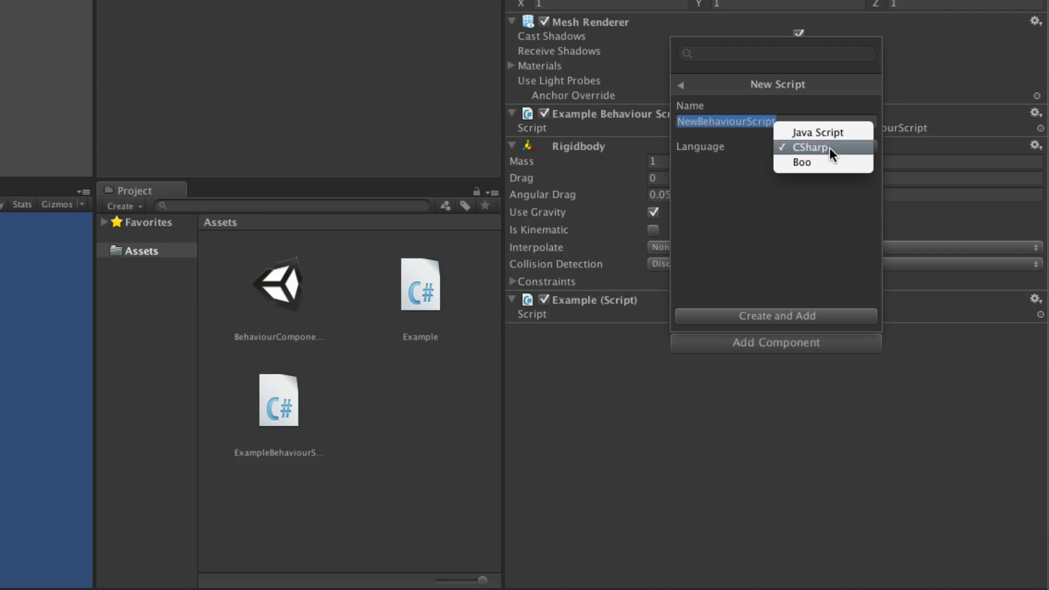
click(814, 147)
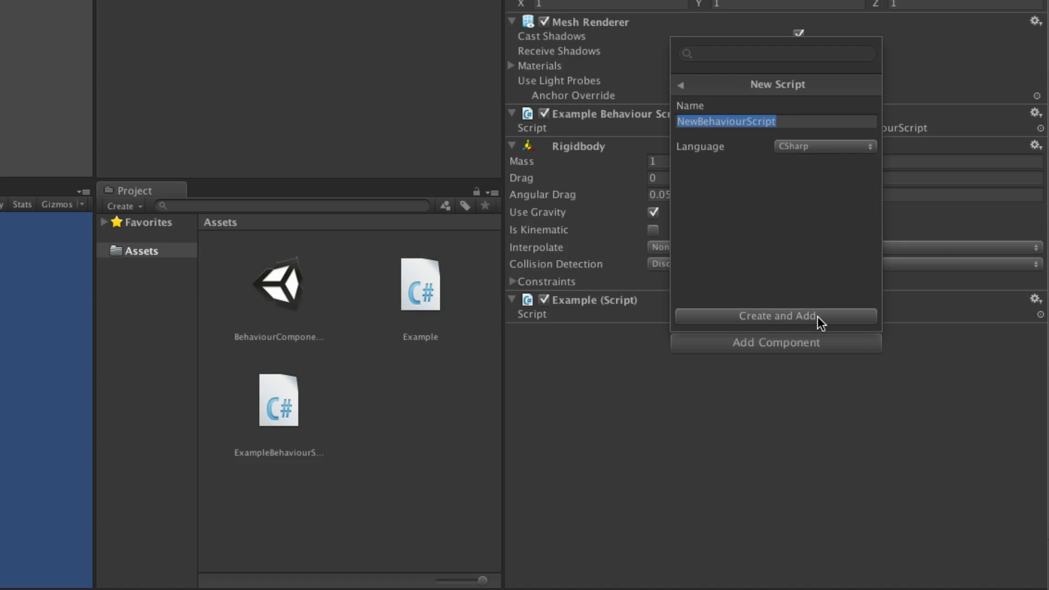
mouse_move(837, 335)
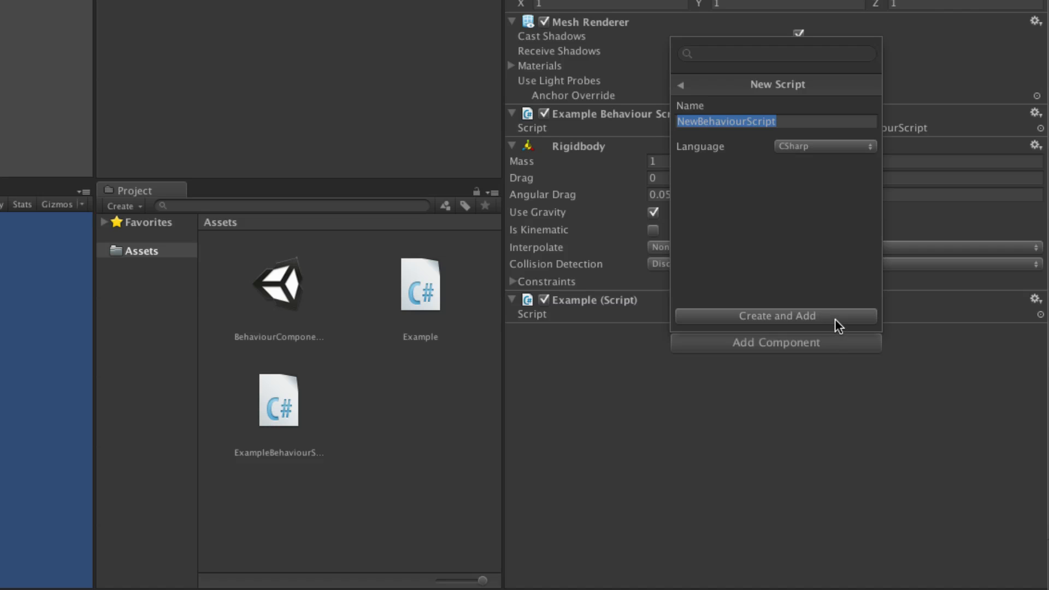
text(ExampleTwo)
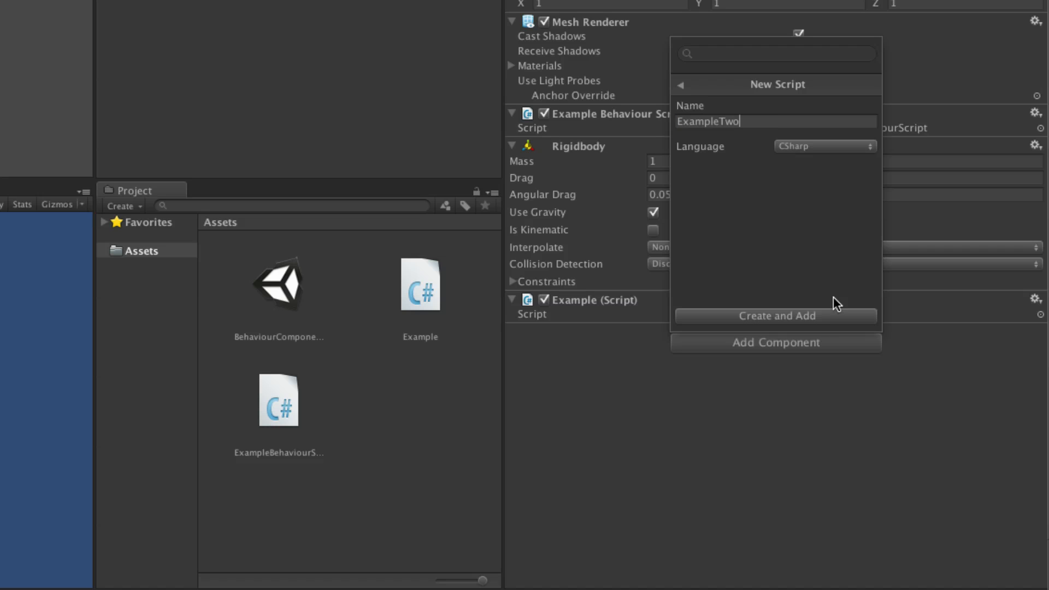
click(776, 317)
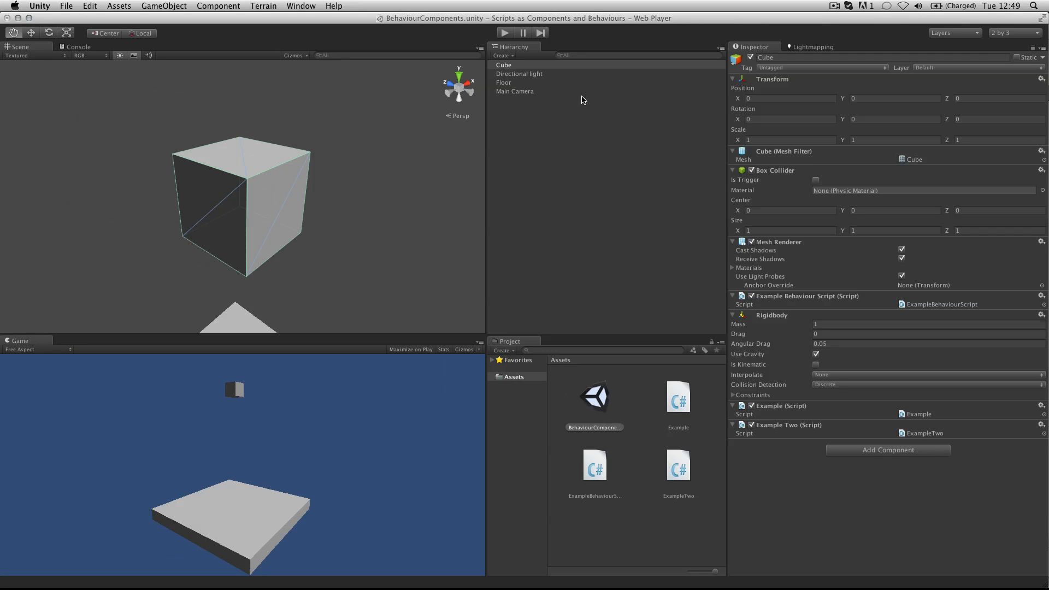
With Cube selected, list the scripts available under Component > Scripts.
click(504, 66)
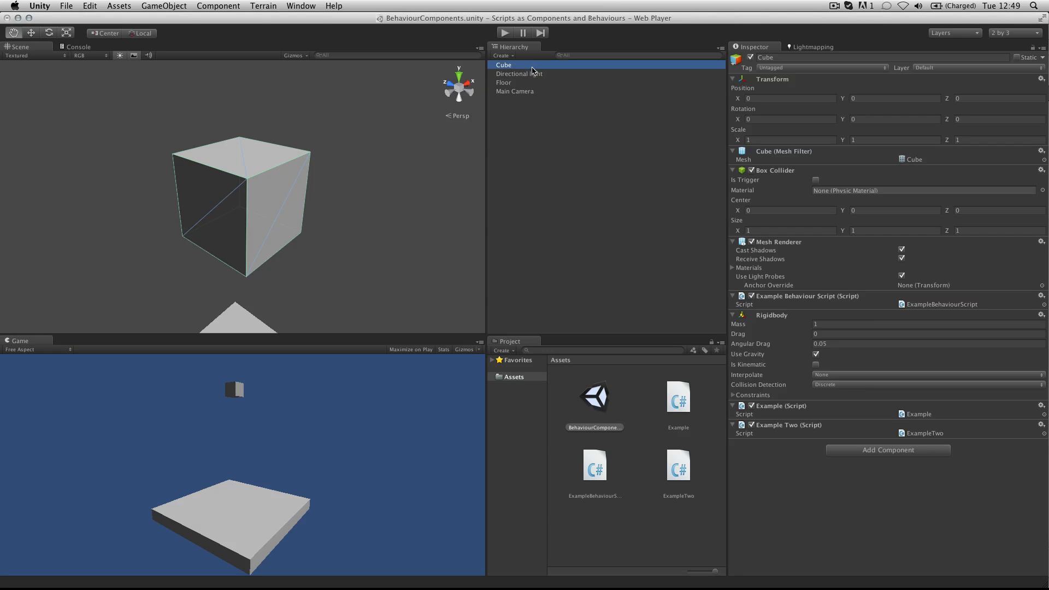
mouse_move(166, 5)
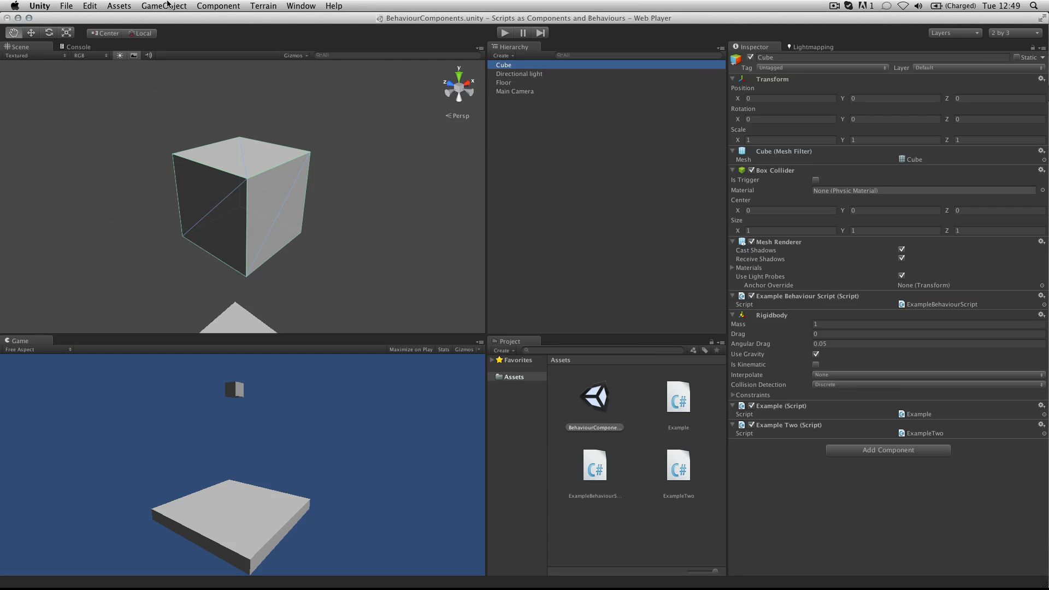
click(218, 6)
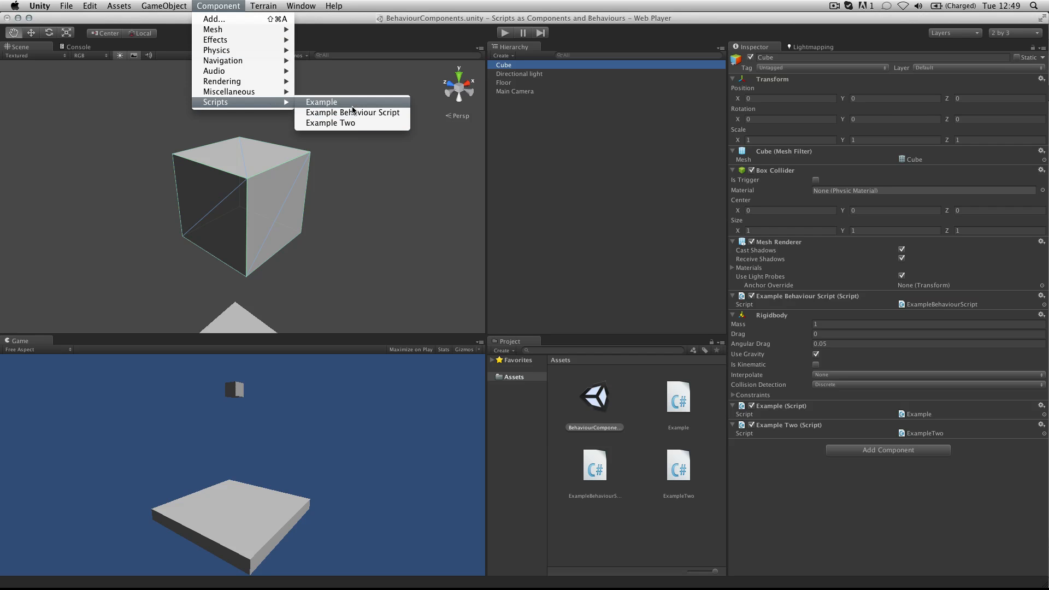
click(320, 103)
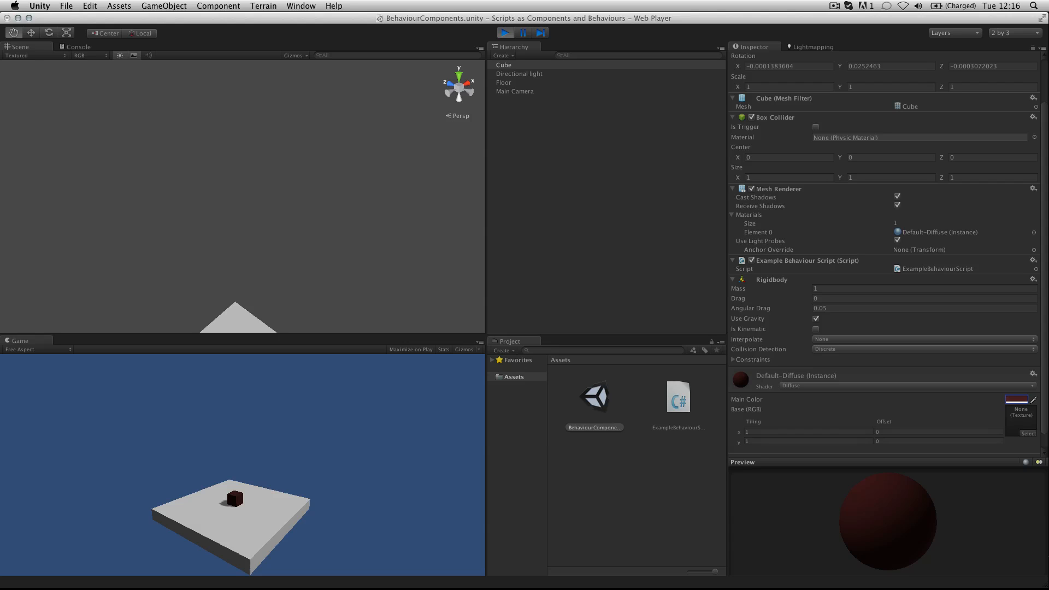
Reopen ExampleBehaviourScript.cs in MonoDevelop and review its R, G, B key checks.
double_click(679, 397)
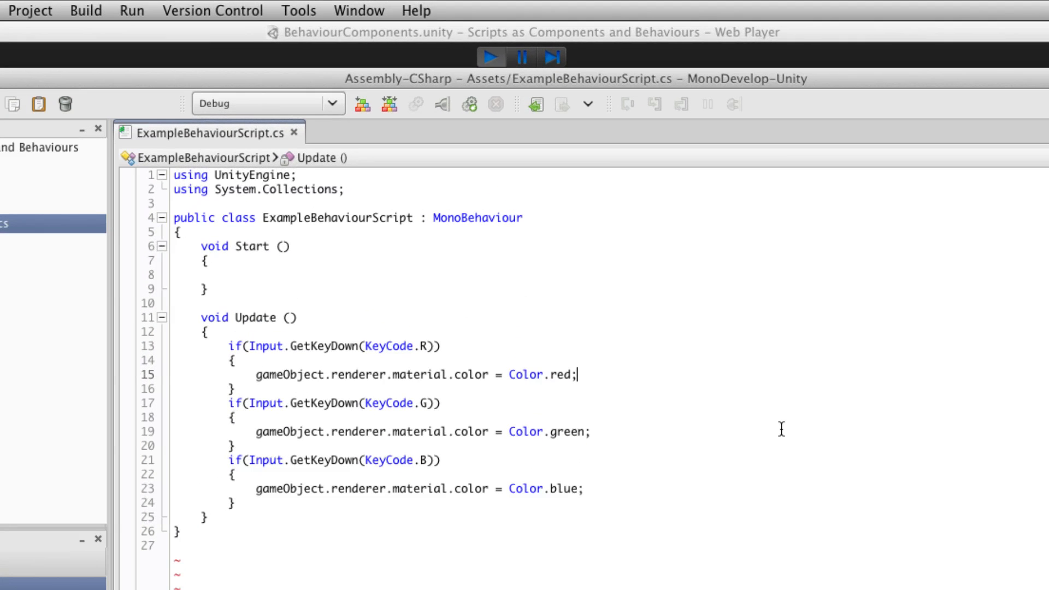
mouse_move(784, 445)
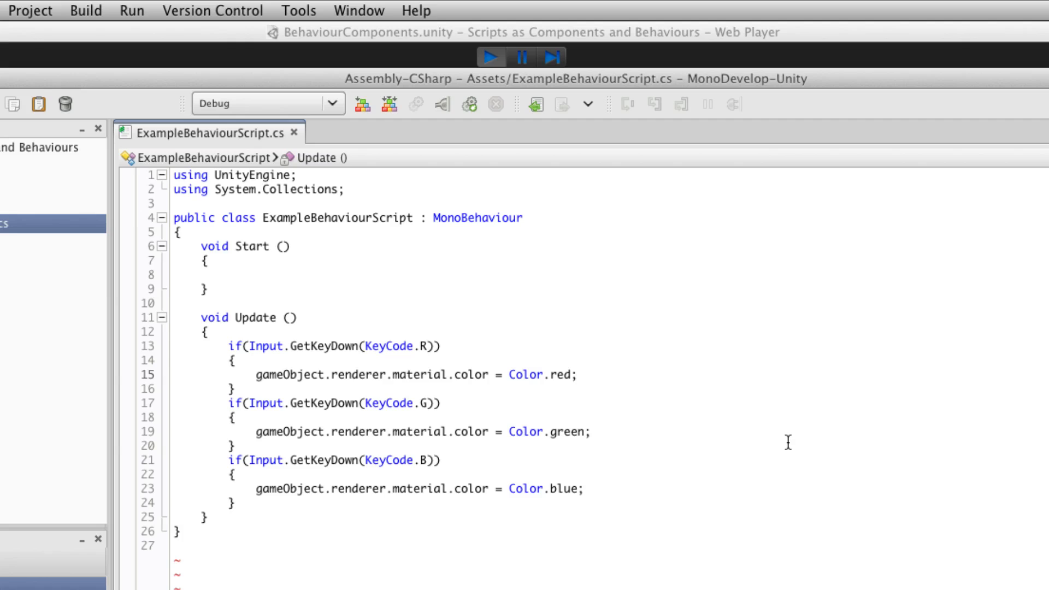
mouse_move(797, 442)
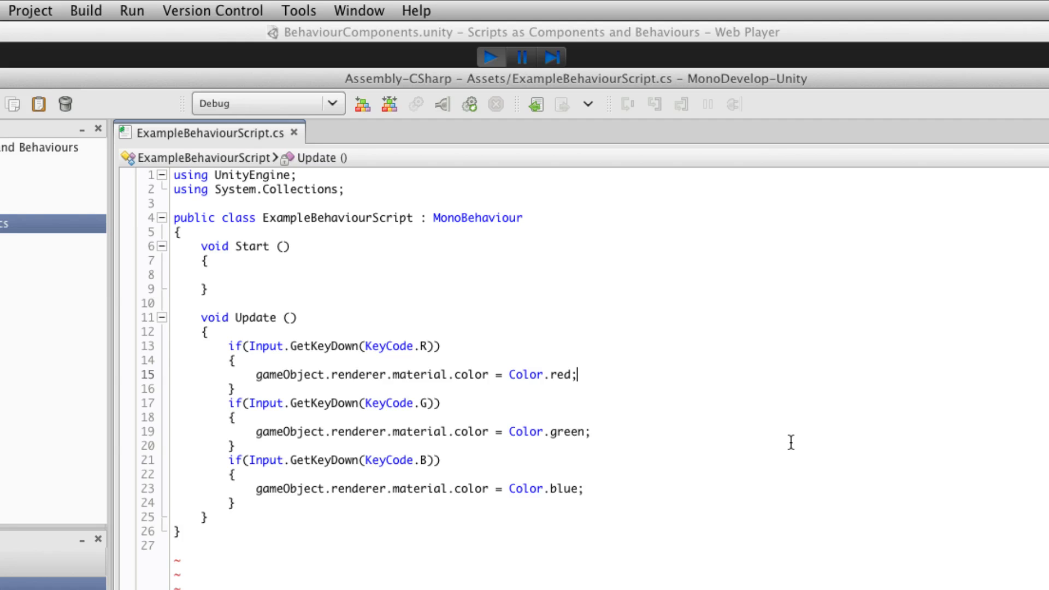
mouse_move(793, 444)
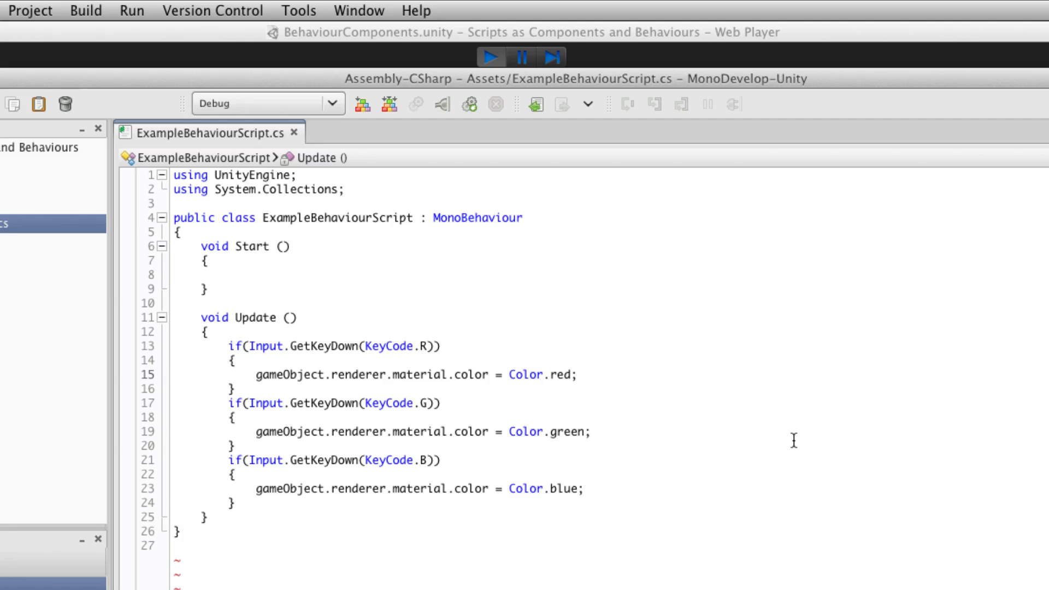
click(581, 376)
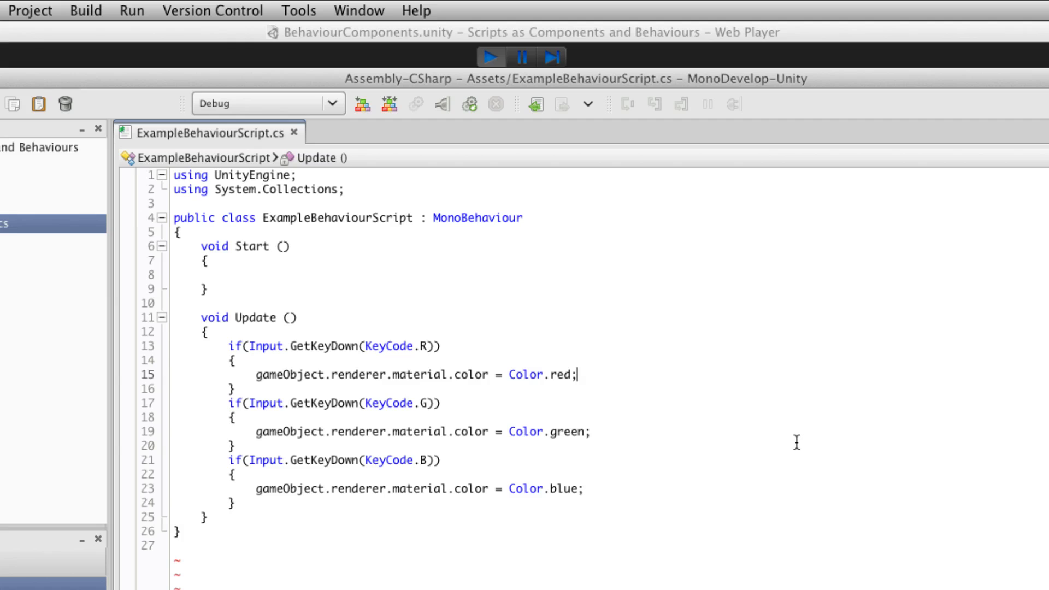
mouse_move(806, 440)
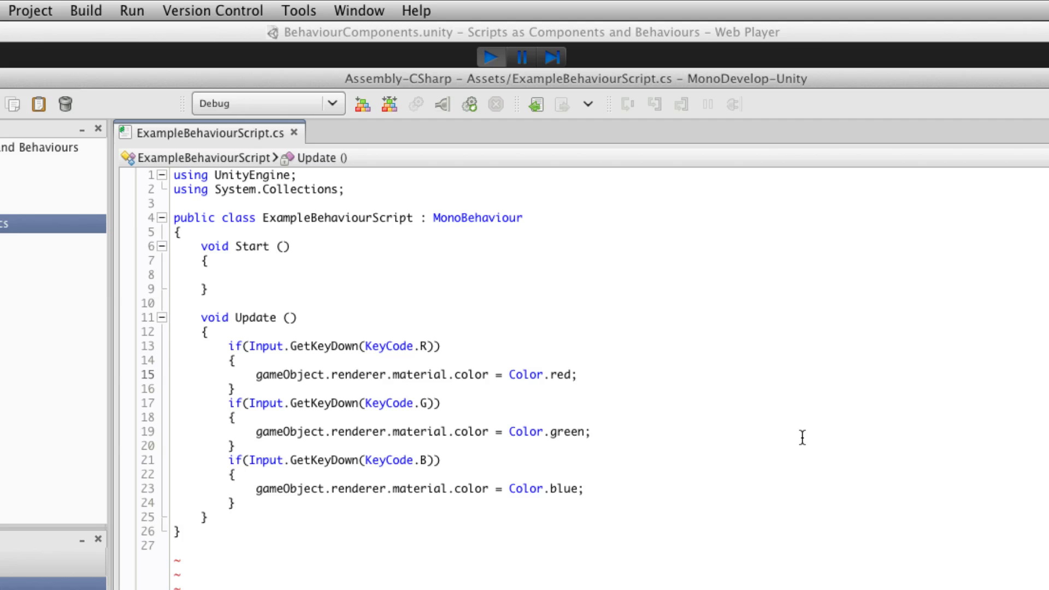
click(579, 376)
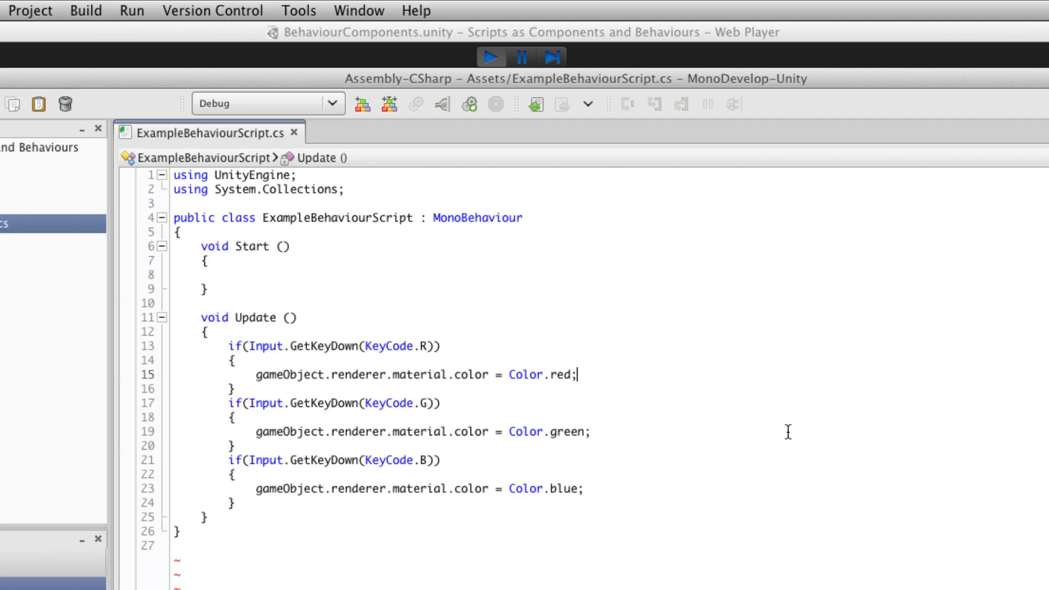